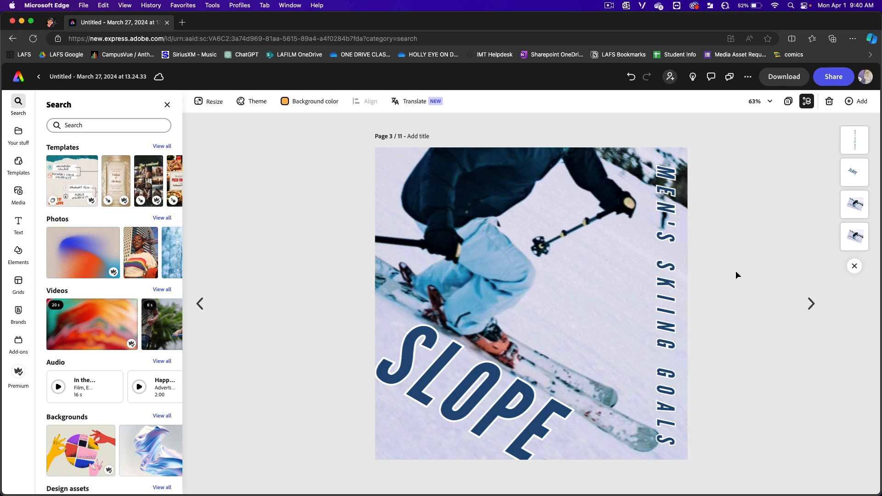
mouse_move(726, 304)
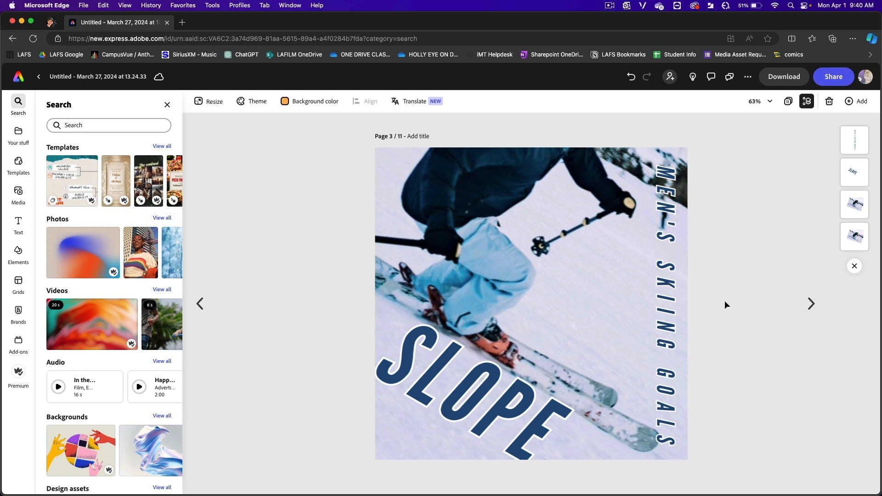
mouse_move(718, 301)
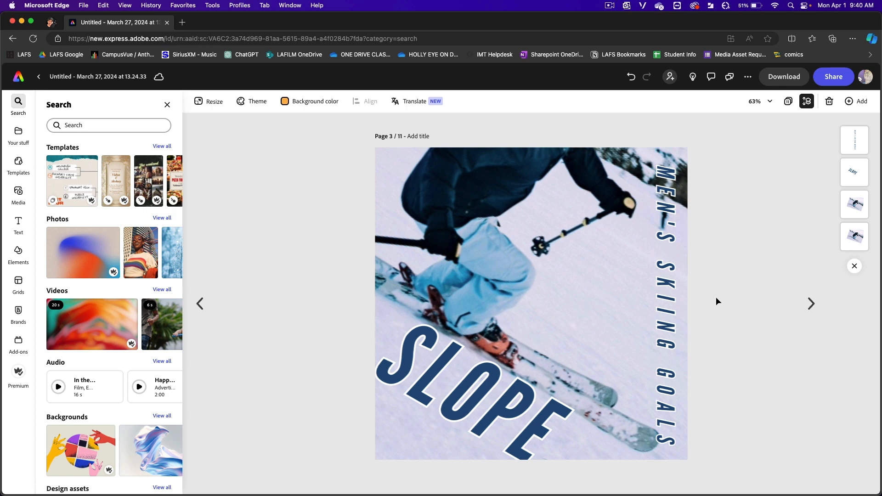